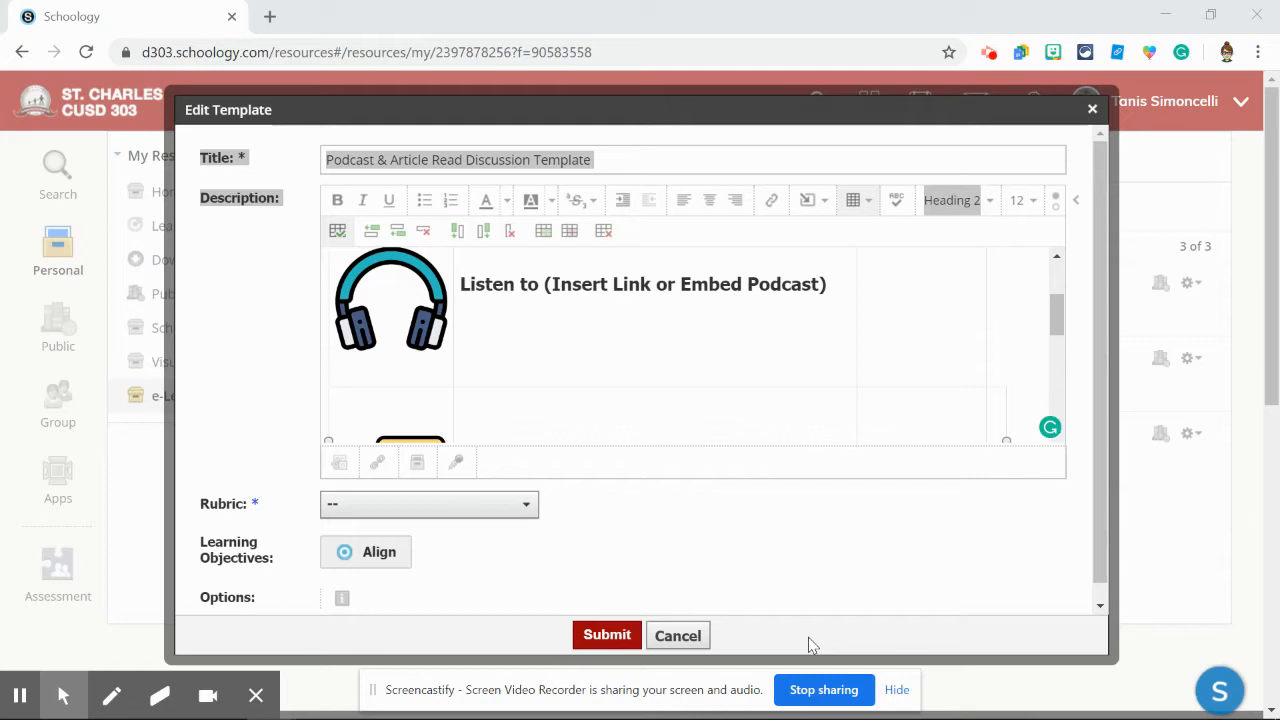
pyautogui.moveTo(700, 368)
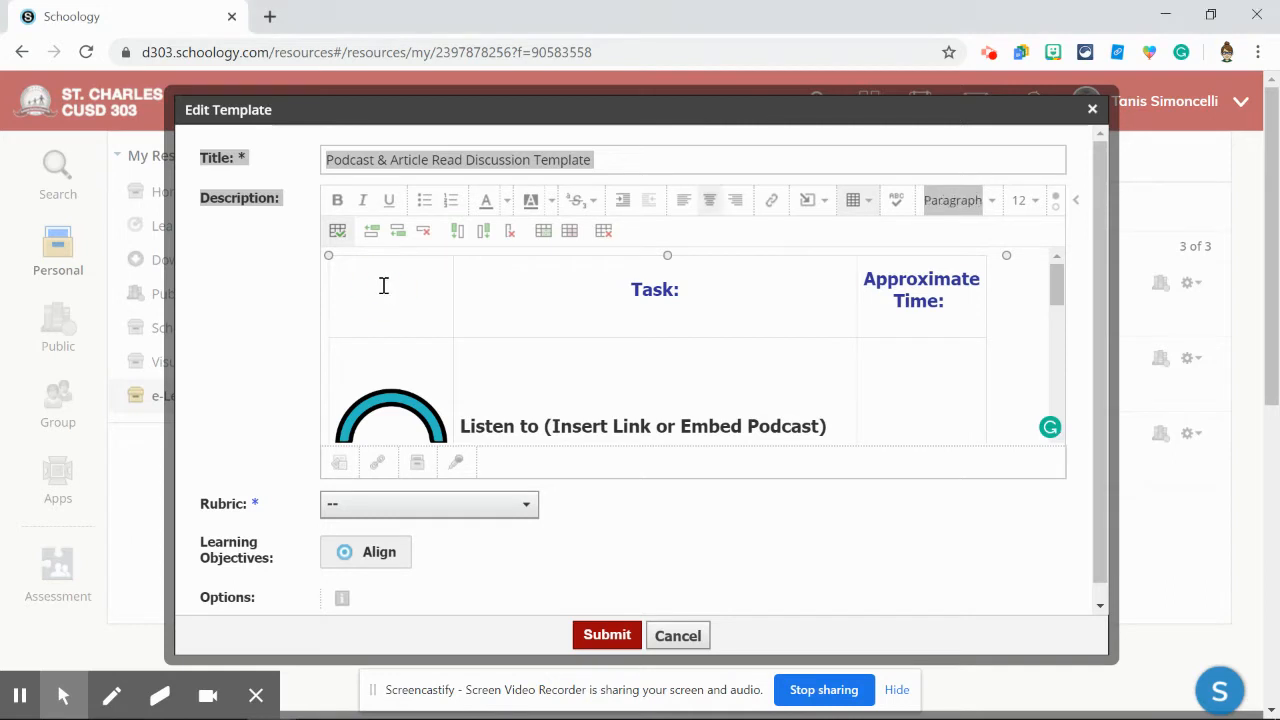
pyautogui.moveTo(558, 292)
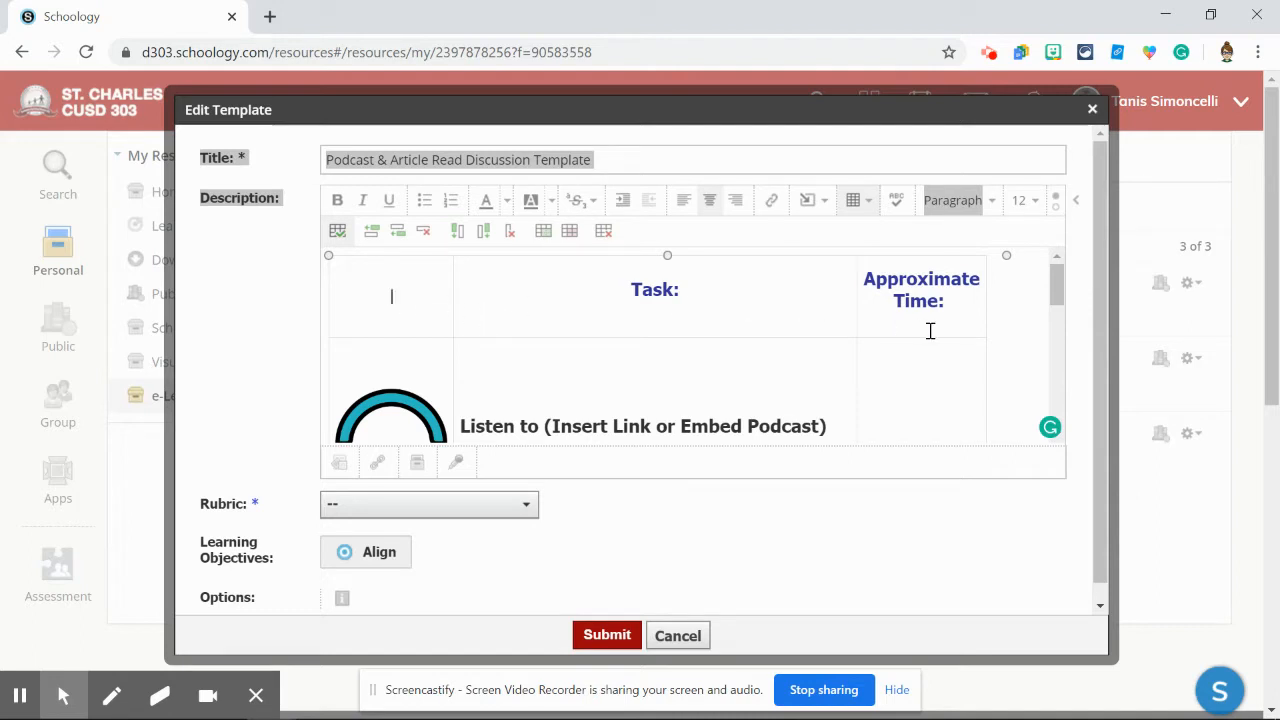
# Step: Enter 'Essential Question:' on a new line above the task table
pyautogui.scroll(-3)
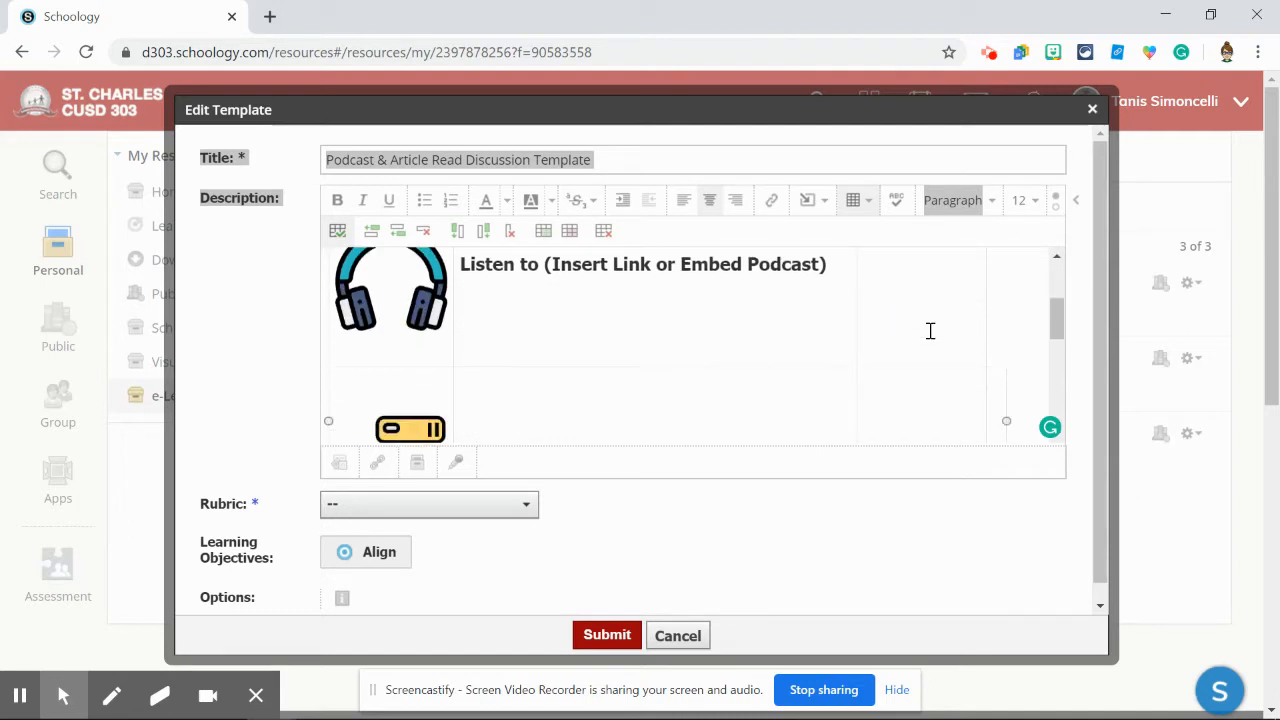
pyautogui.scroll(-3)
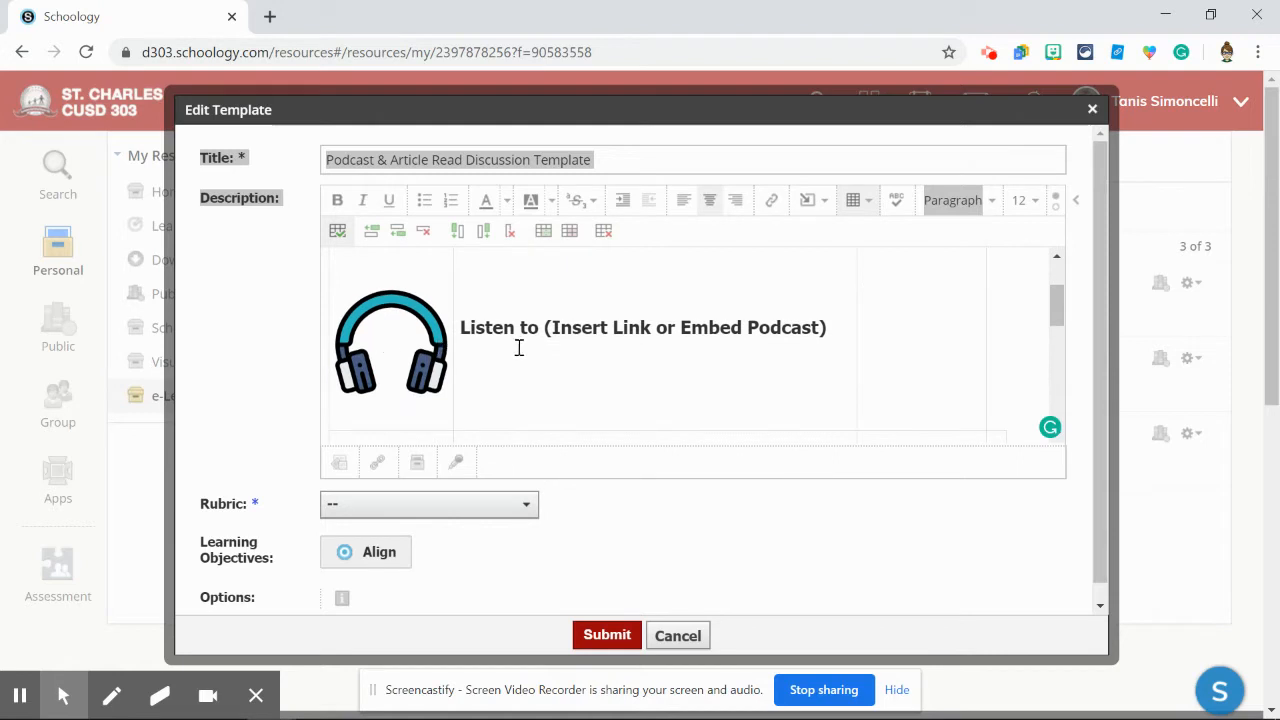
pyautogui.moveTo(576, 336)
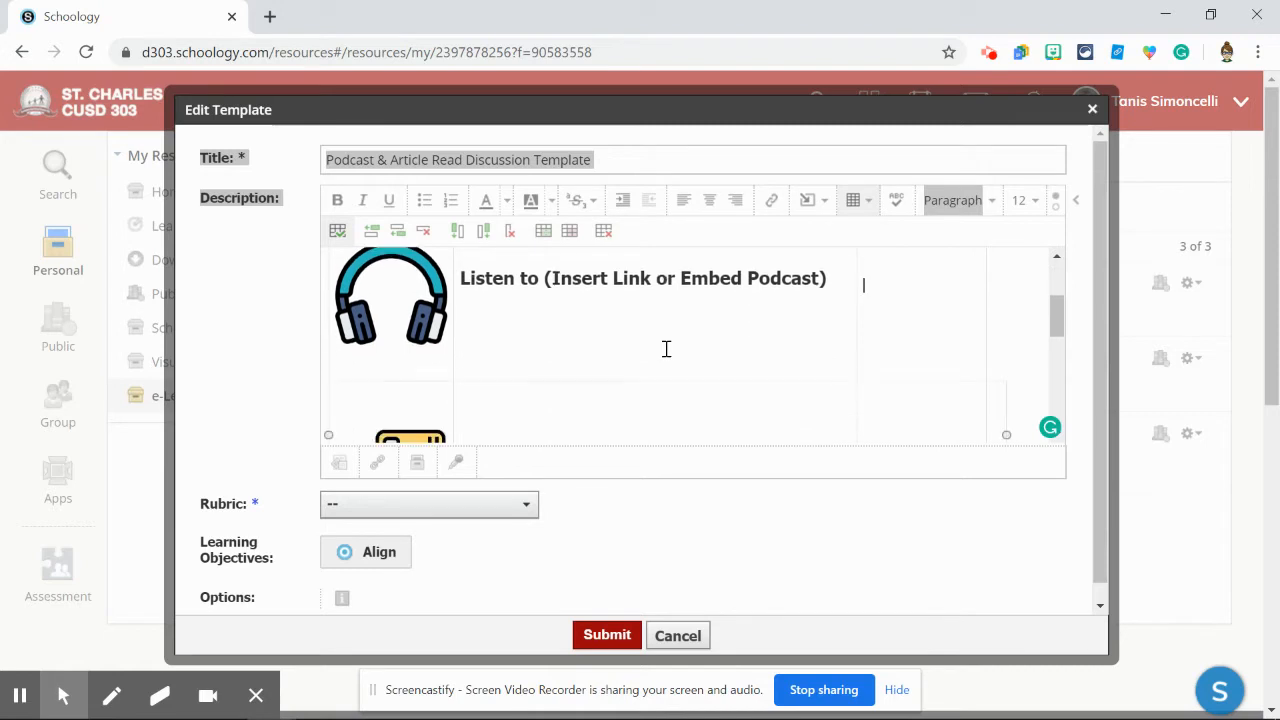
pyautogui.scroll(-3)
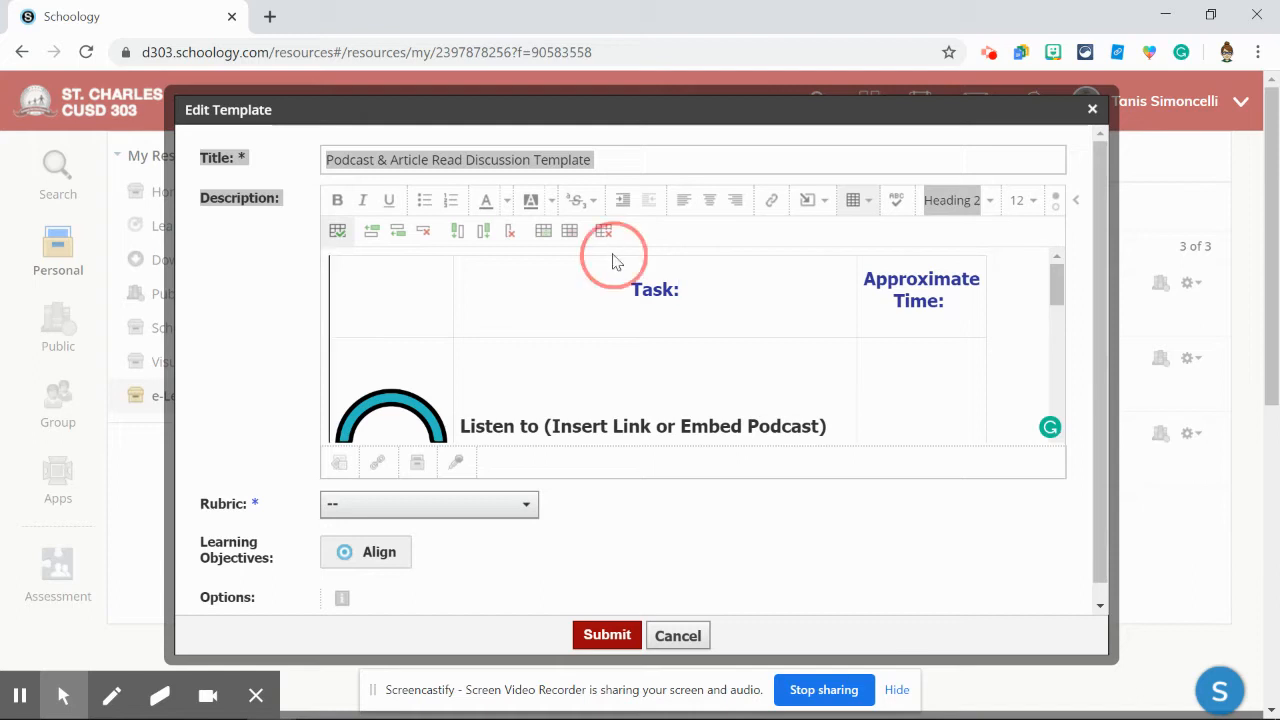
pyautogui.click(612, 256)
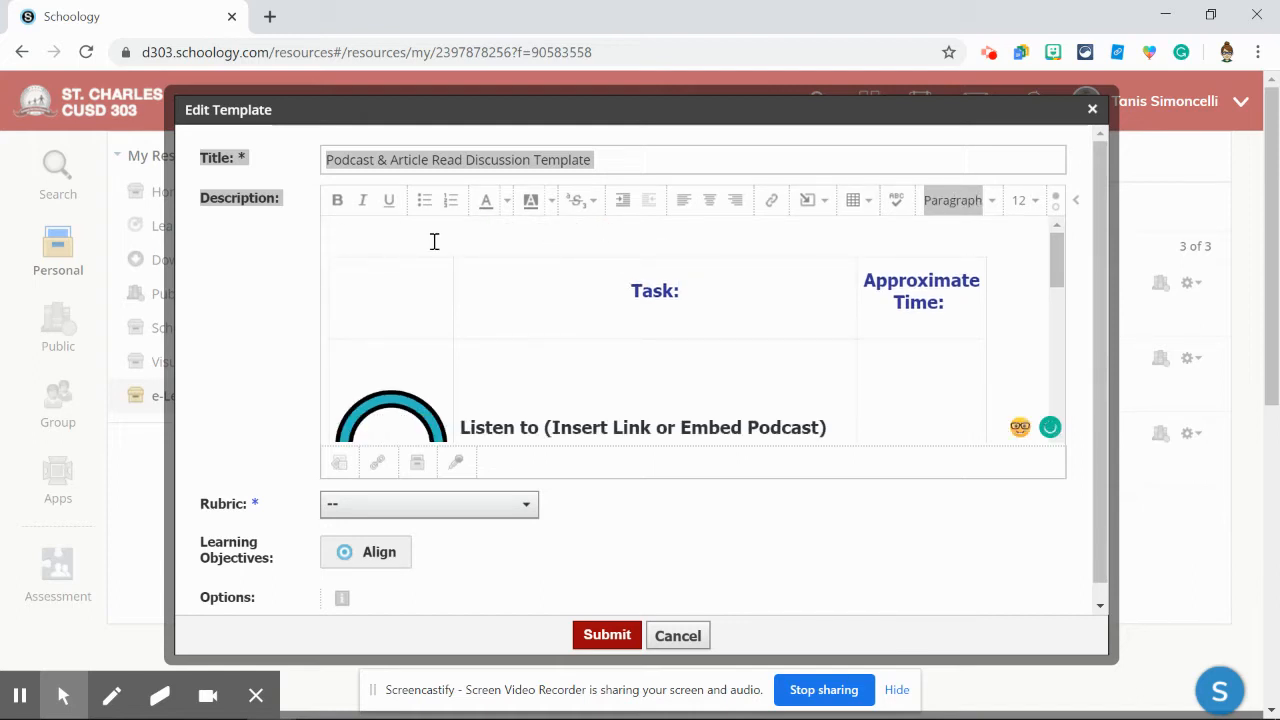
pyautogui.write('Essential Que')
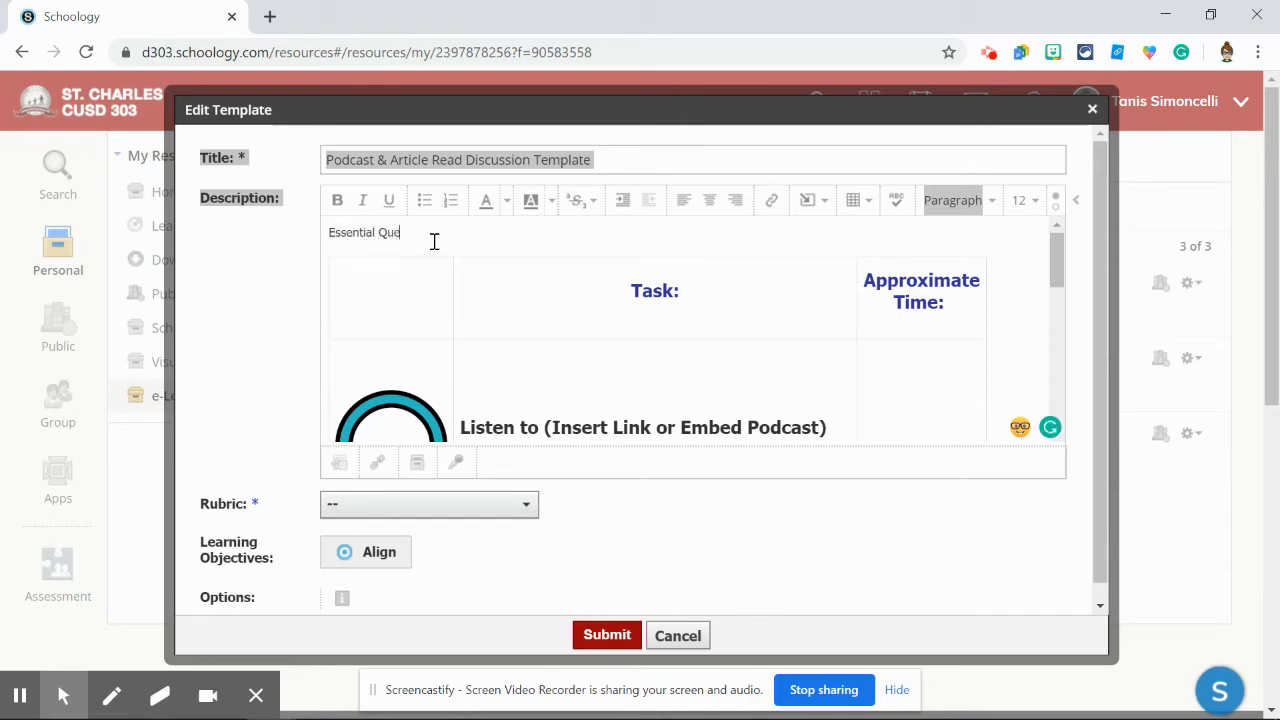
pyautogui.write('stion:')
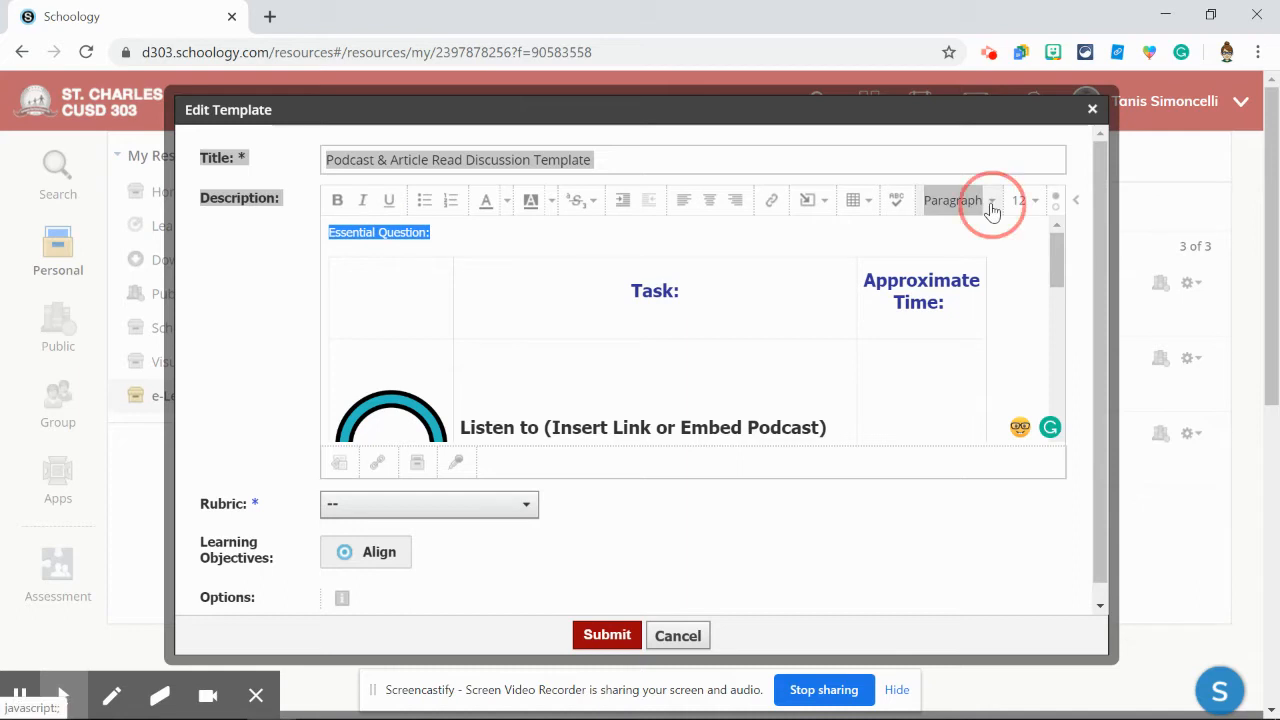
# Step: Format 'Essential Question:' as a Heading 2
pyautogui.click(952, 200)
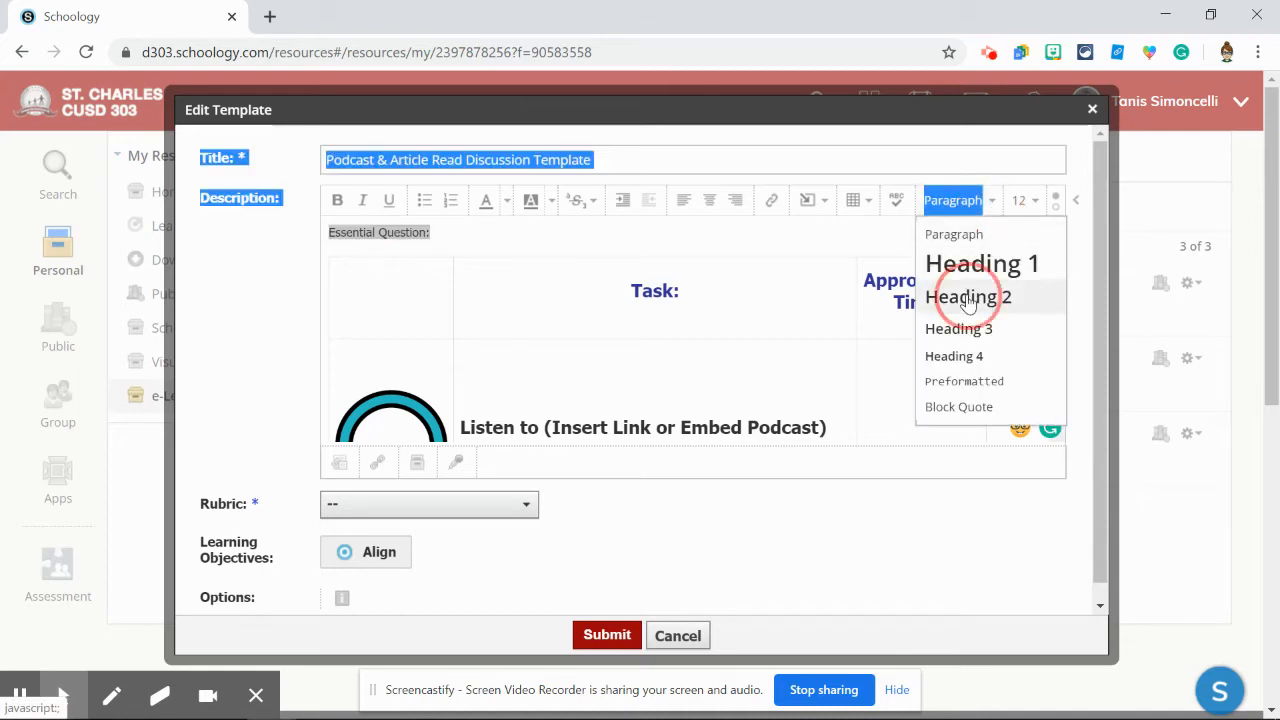
pyautogui.click(968, 296)
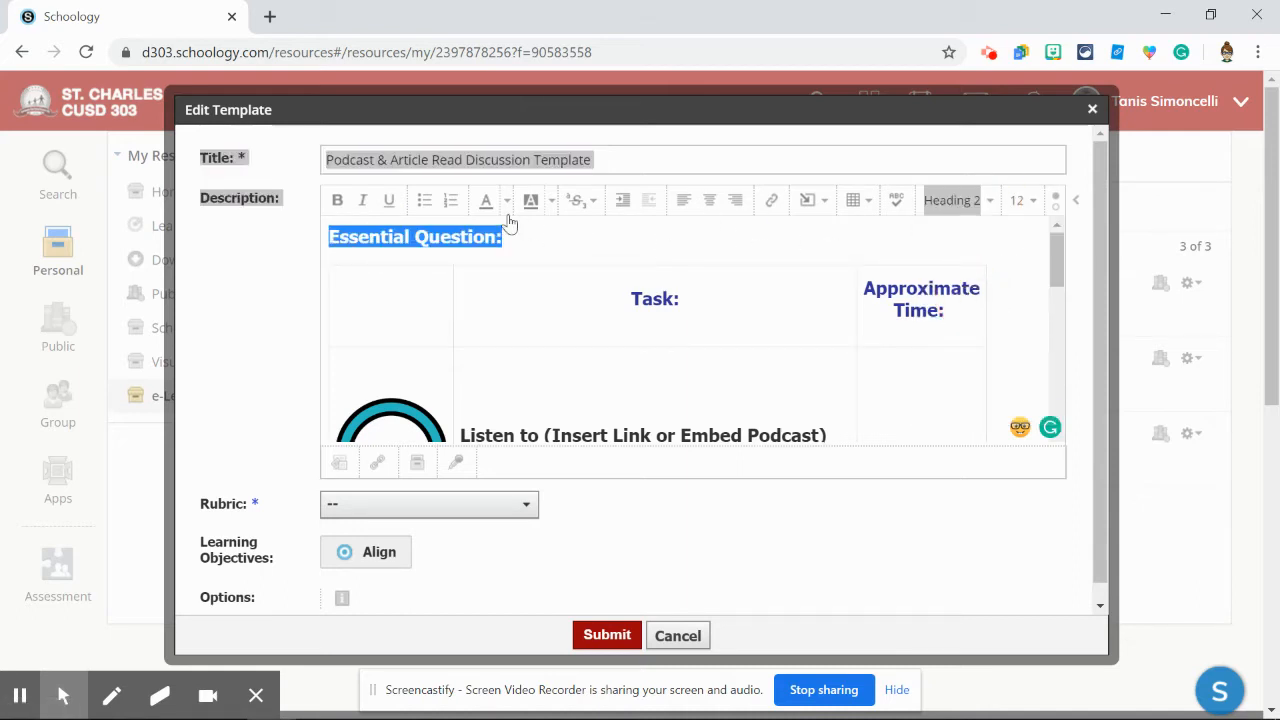
pyautogui.click(520, 252)
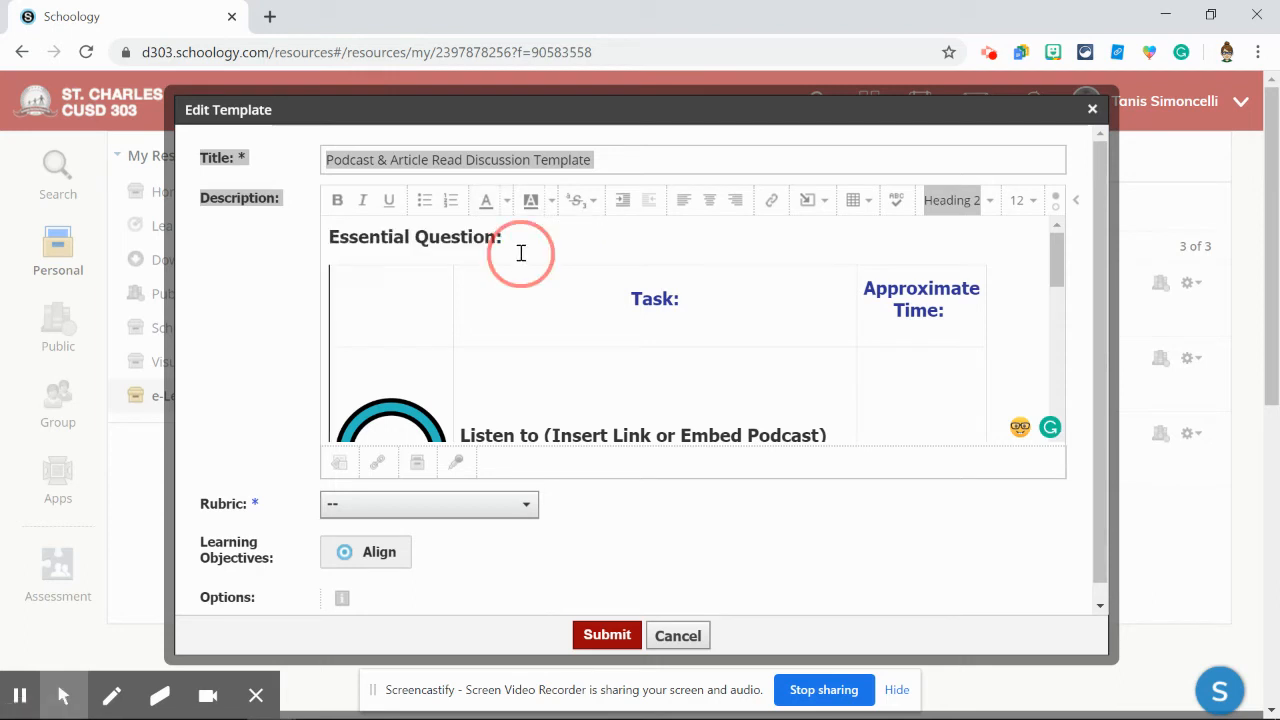
pyautogui.click(520, 252)
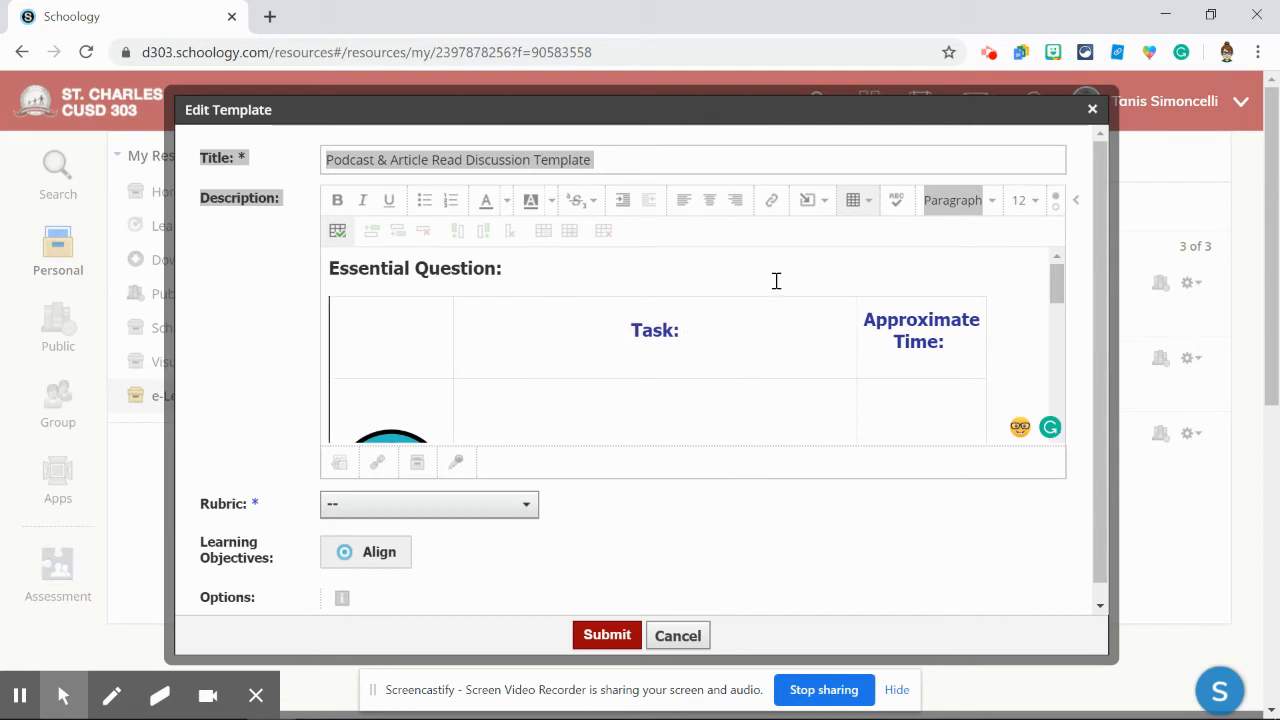
# Step: Submit the edited Podcast & Article Read Discussion Template to save it
pyautogui.scroll(-3)
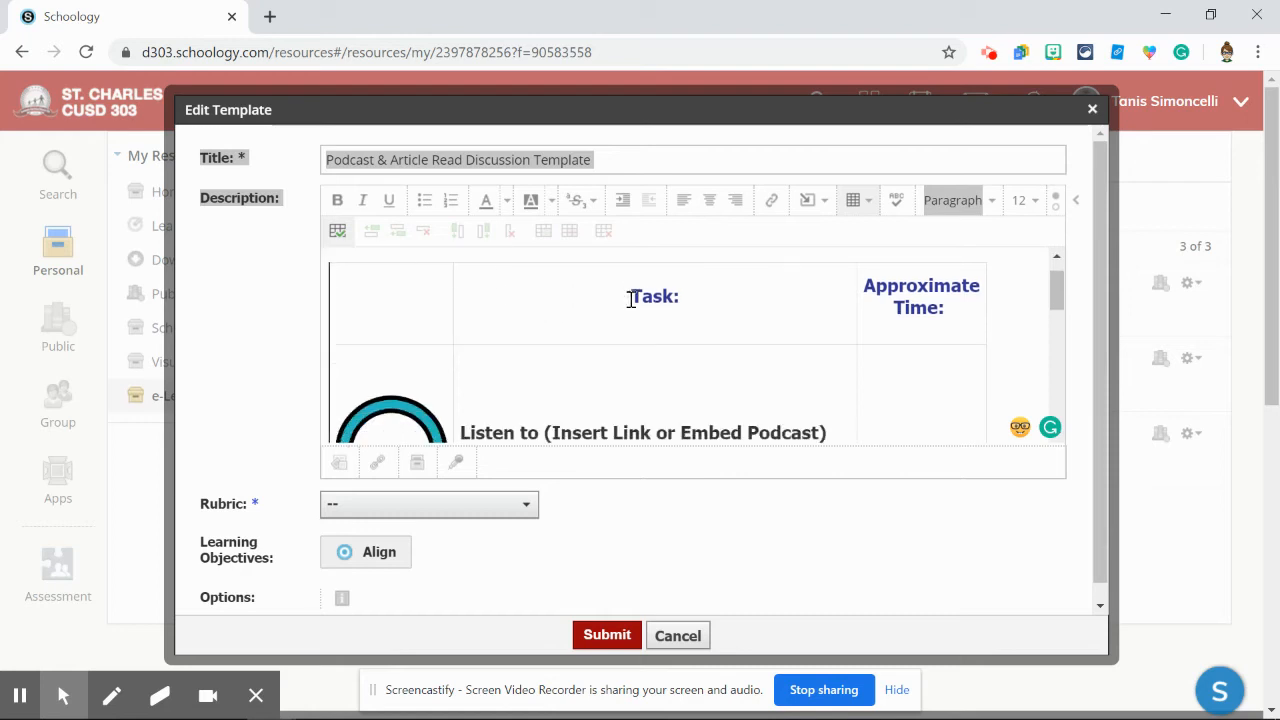
pyautogui.scroll(-3)
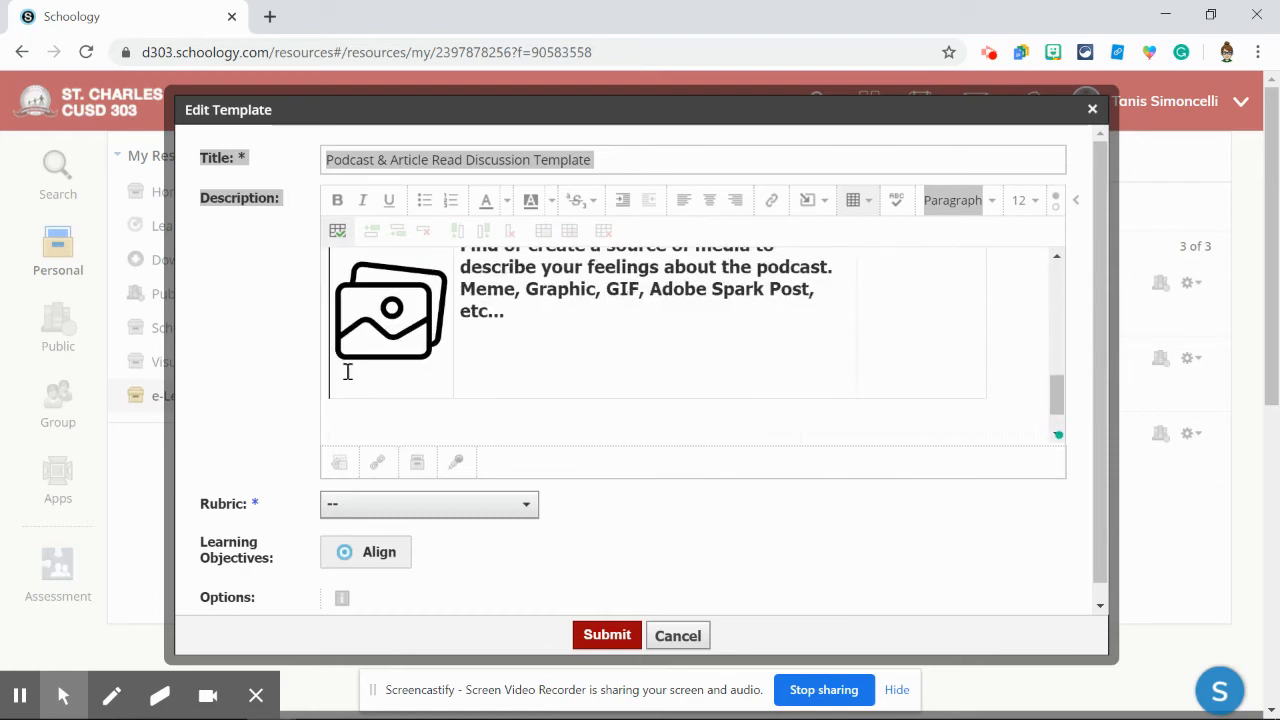
pyautogui.click(606, 636)
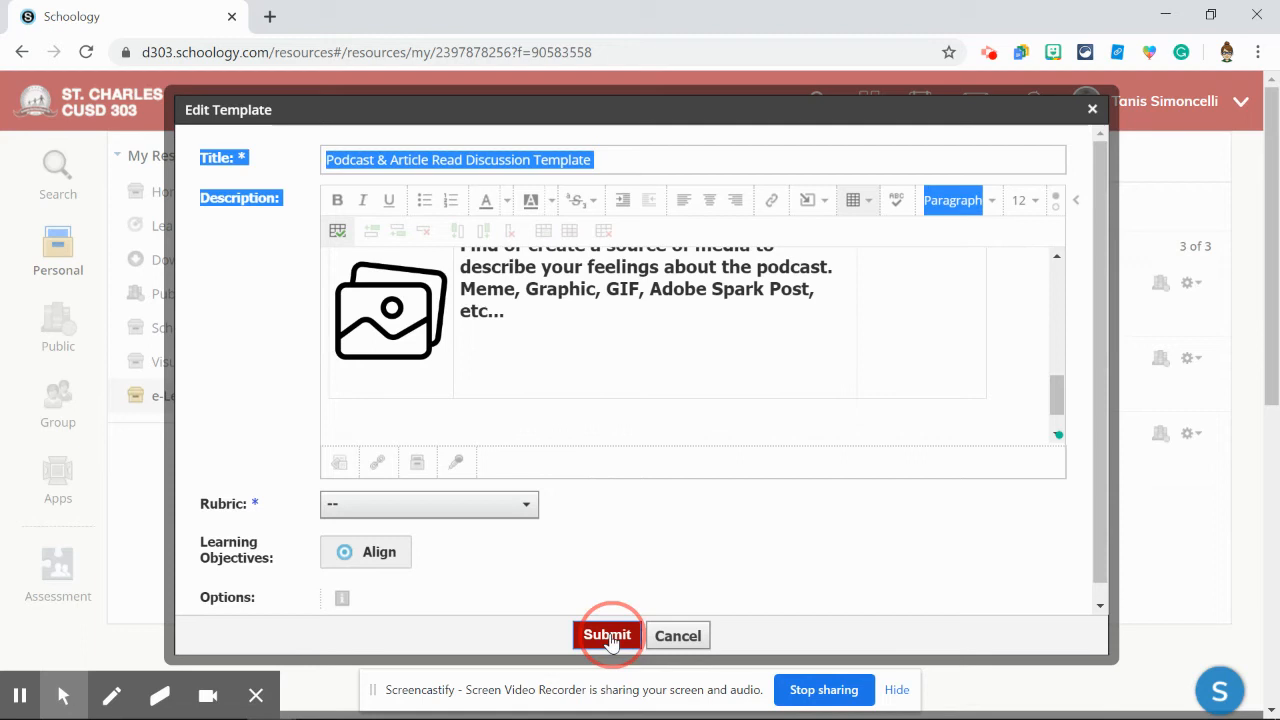
pyautogui.click(608, 636)
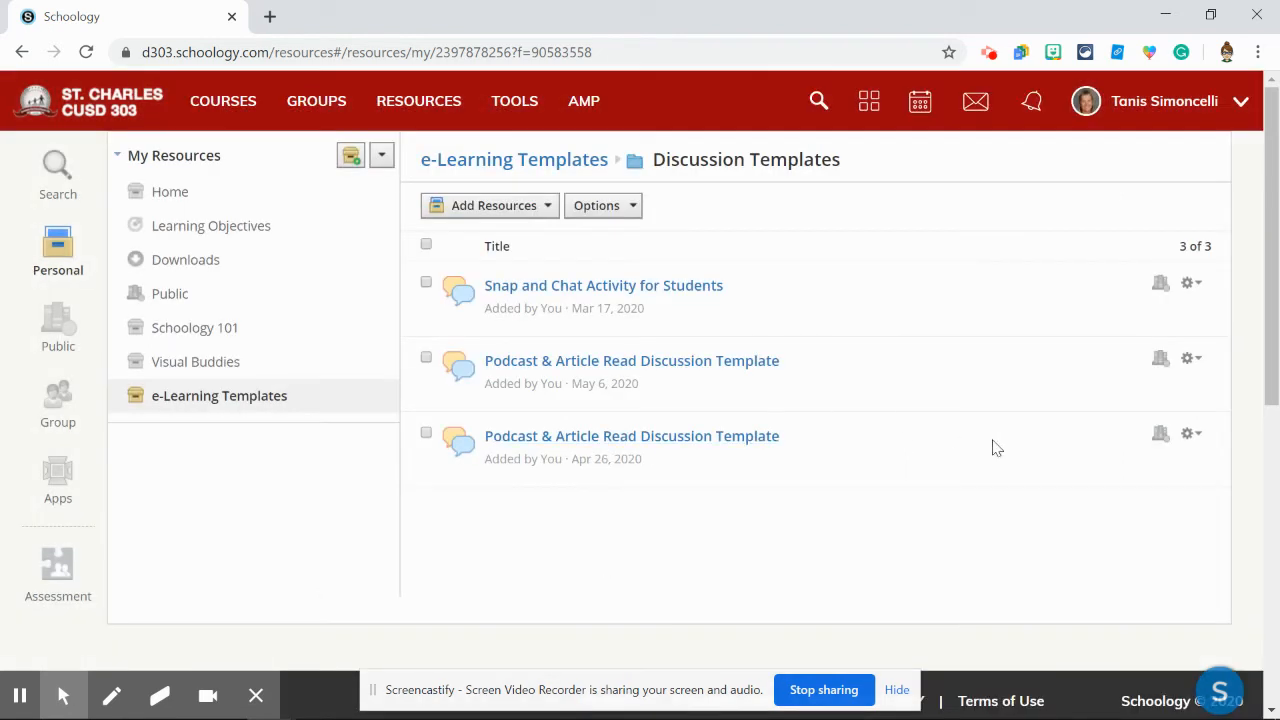
# Step: Copy the podcast template into e-Learning Templates / Discussion Templates via its gear menu
pyautogui.click(1190, 358)
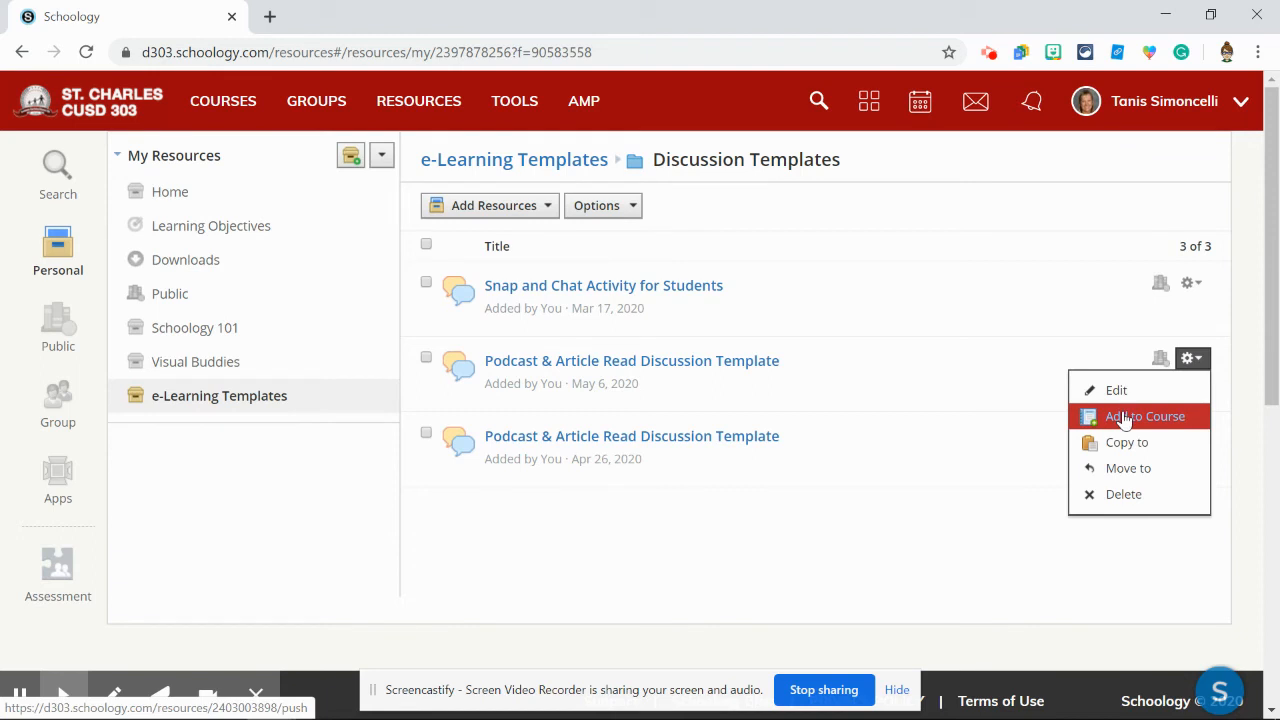
pyautogui.moveTo(1128, 442)
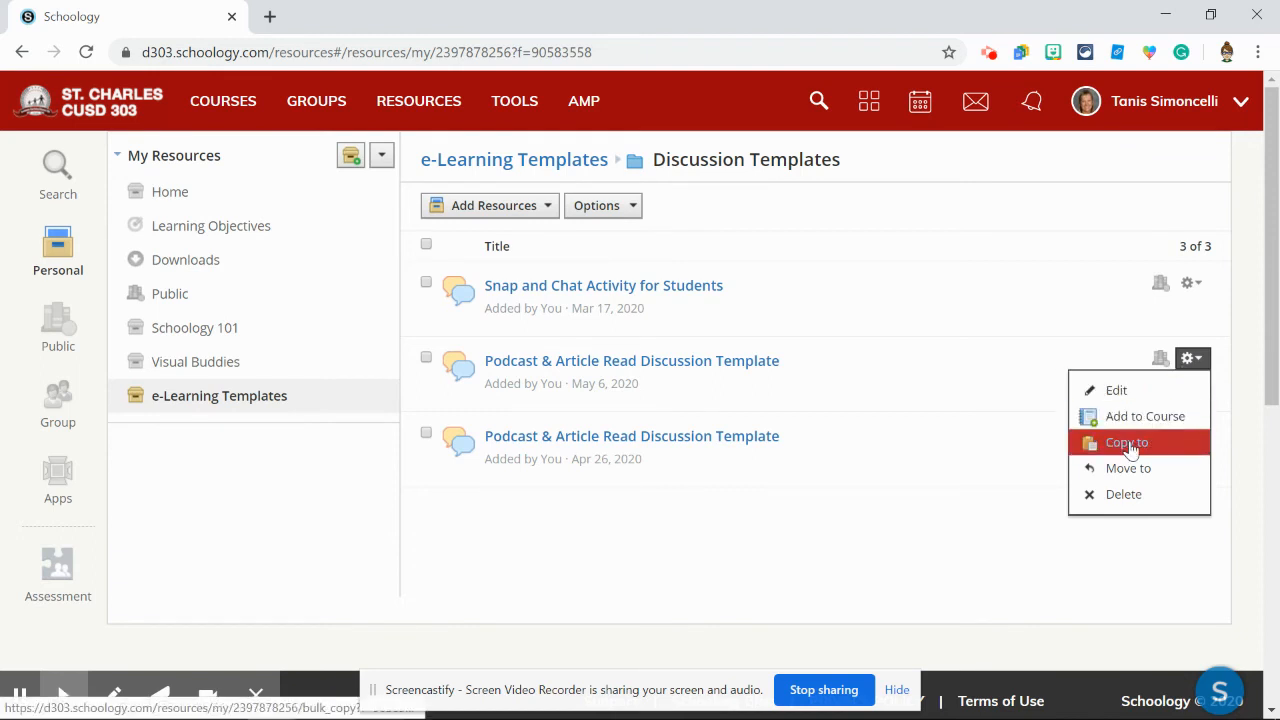
pyautogui.click(1126, 442)
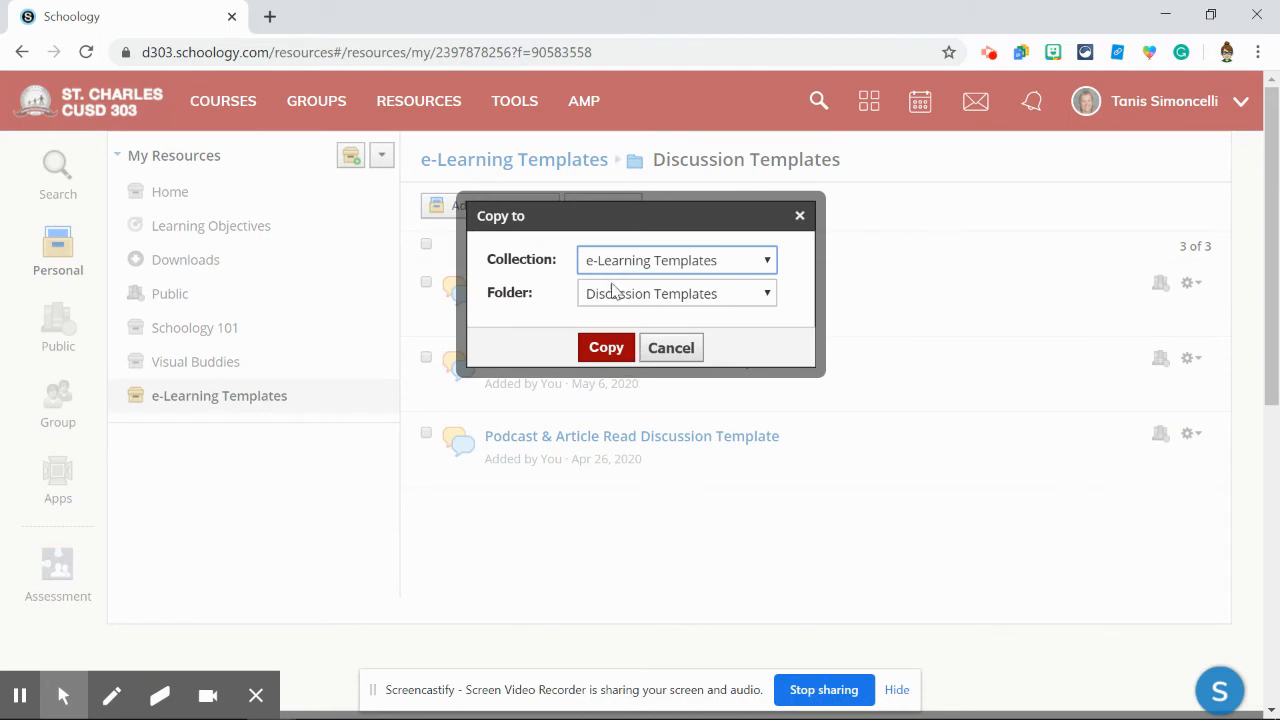
pyautogui.click(604, 348)
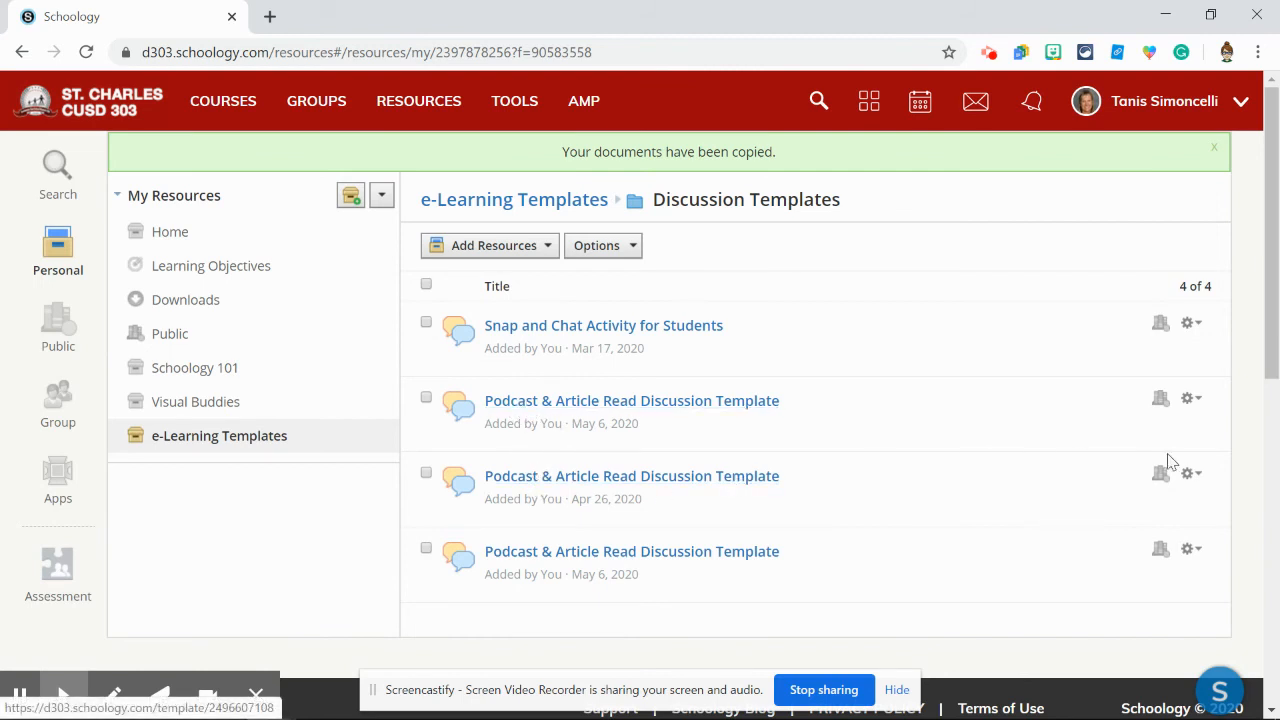
pyautogui.click(1192, 472)
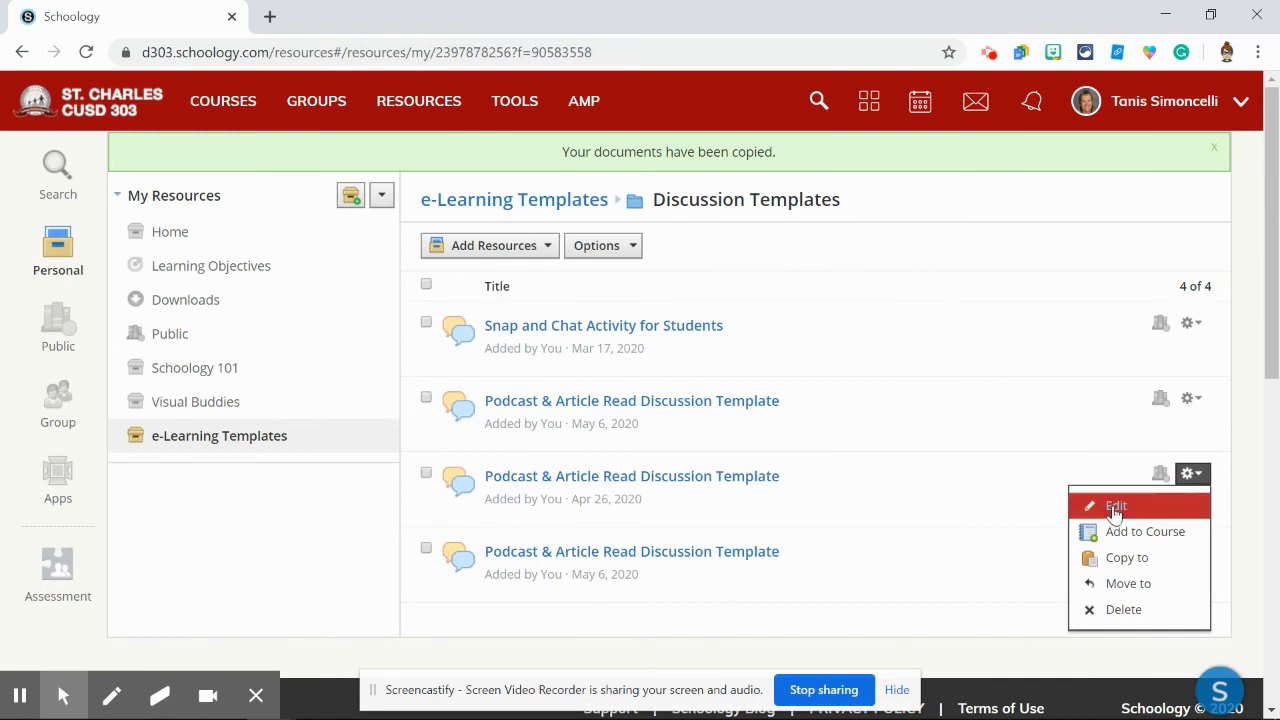
# Step: Retitle the copy 'Podcast & Article Read Discussion Group A' and submit it
pyautogui.click(1116, 504)
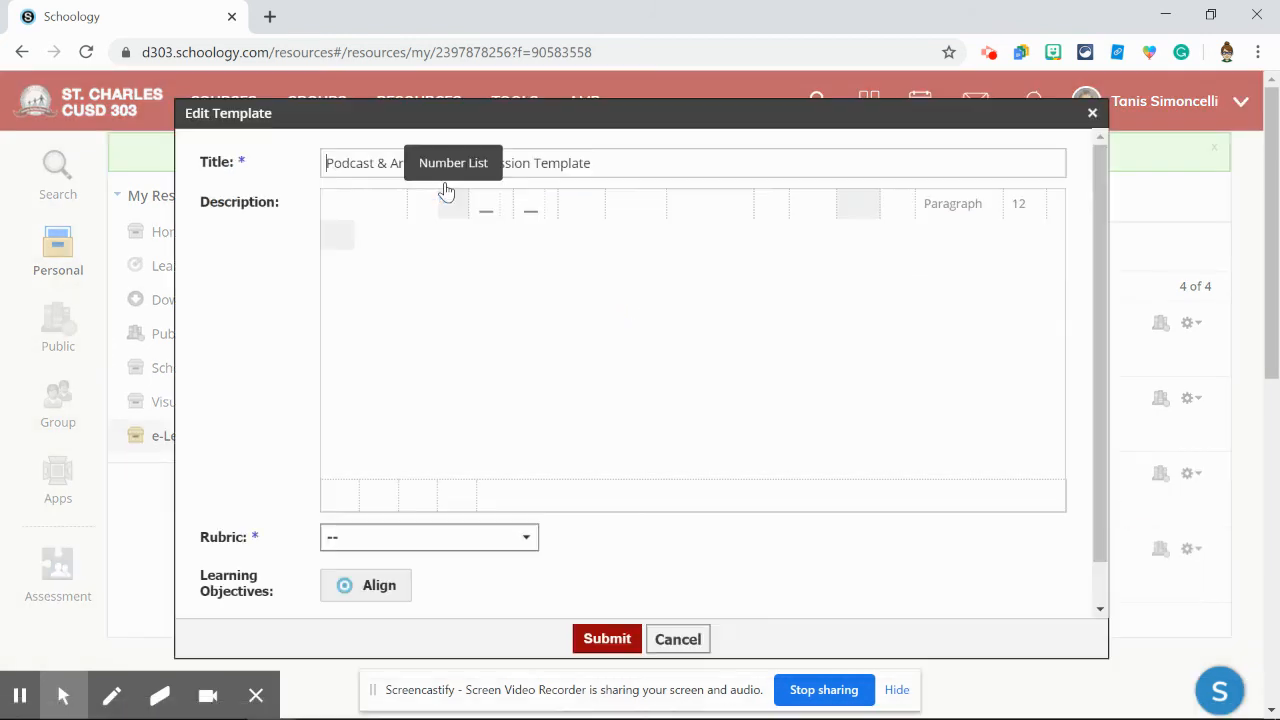
pyautogui.doubleClick(560, 164)
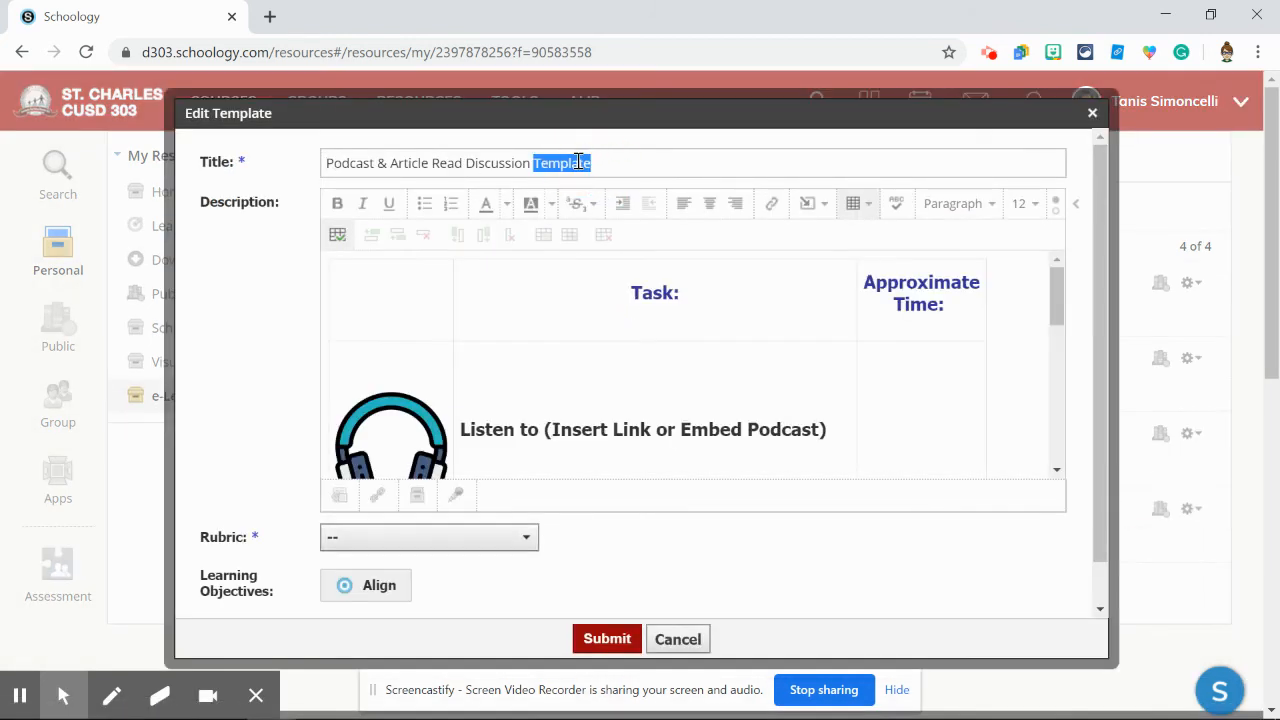
pyautogui.write('Group')
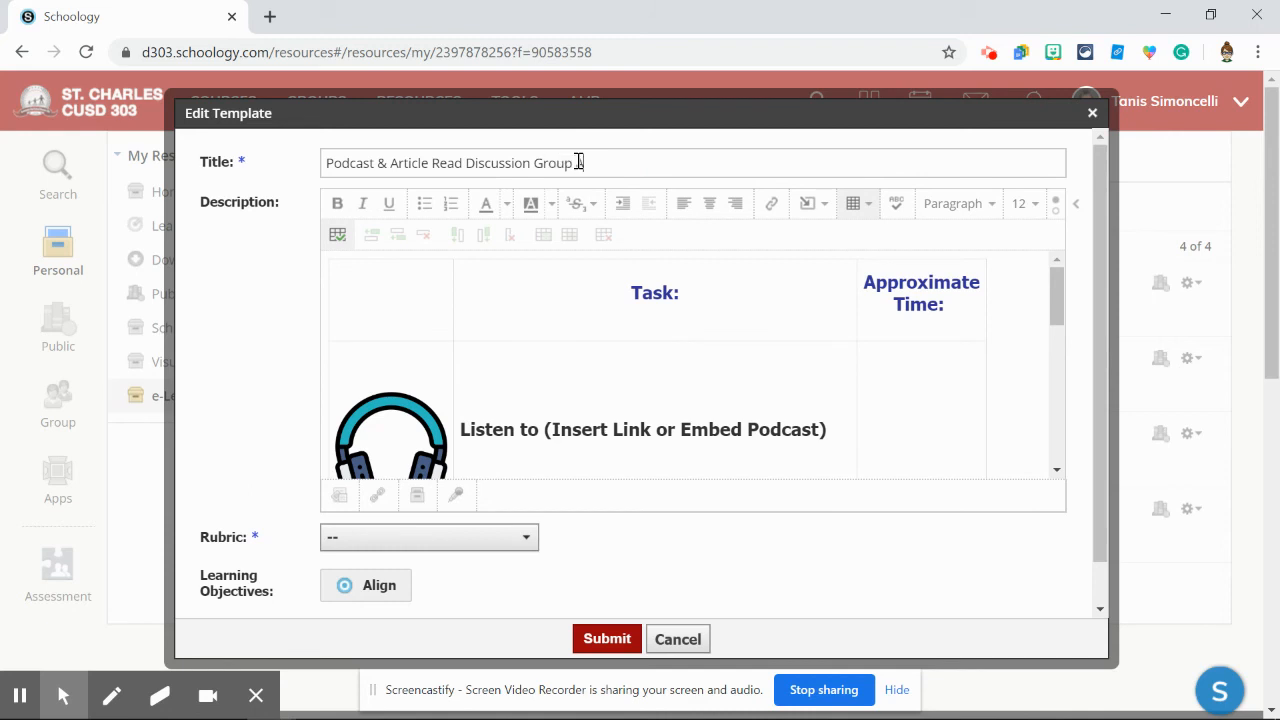
pyautogui.write('A')
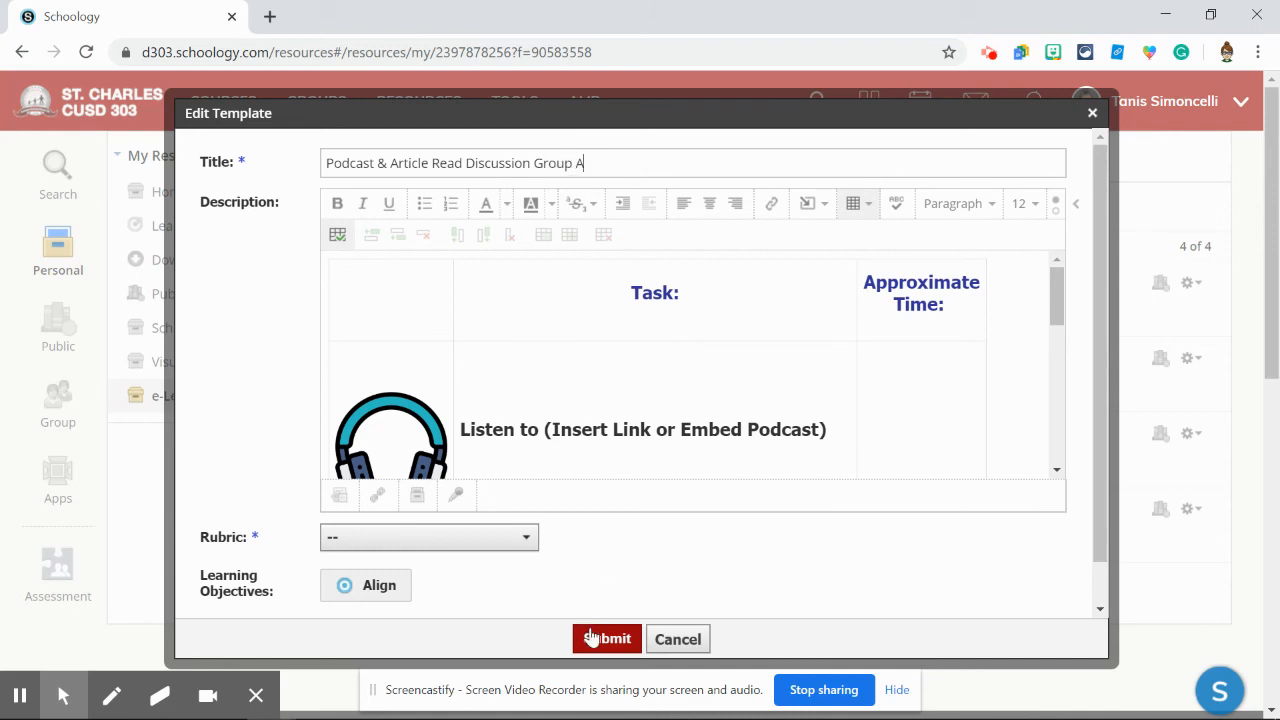
pyautogui.click(606, 640)
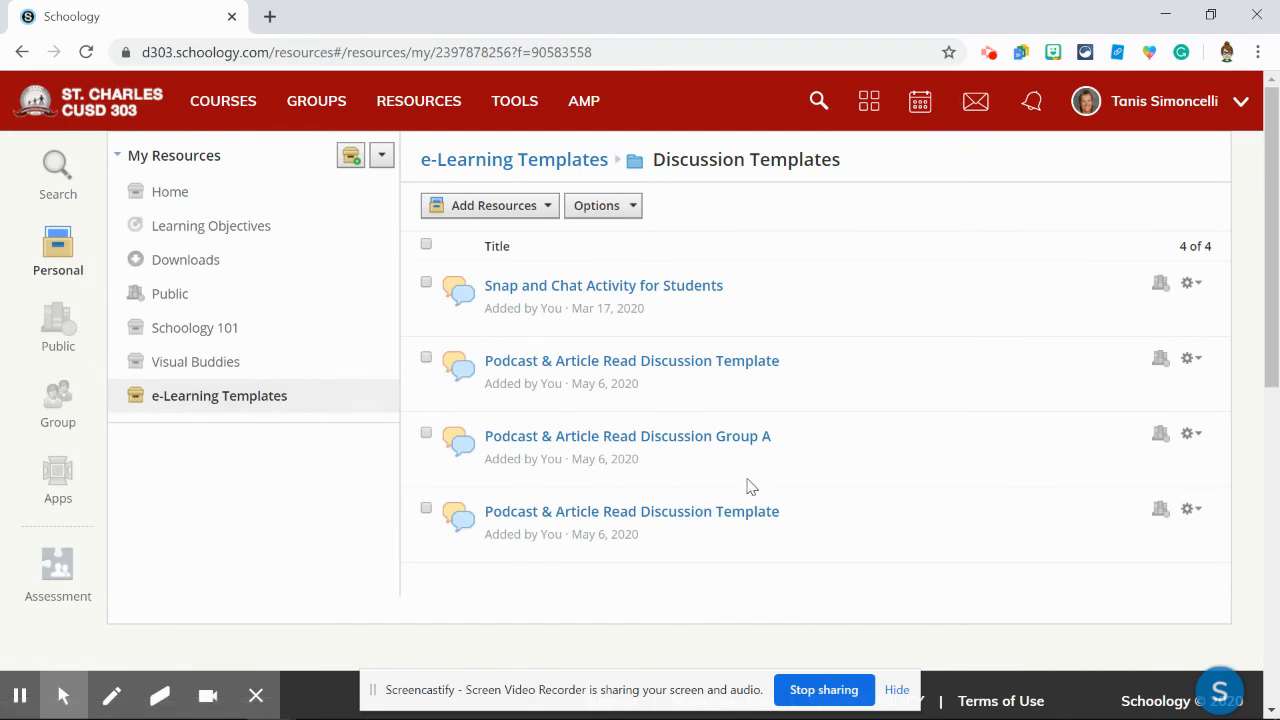
pyautogui.moveTo(630, 456)
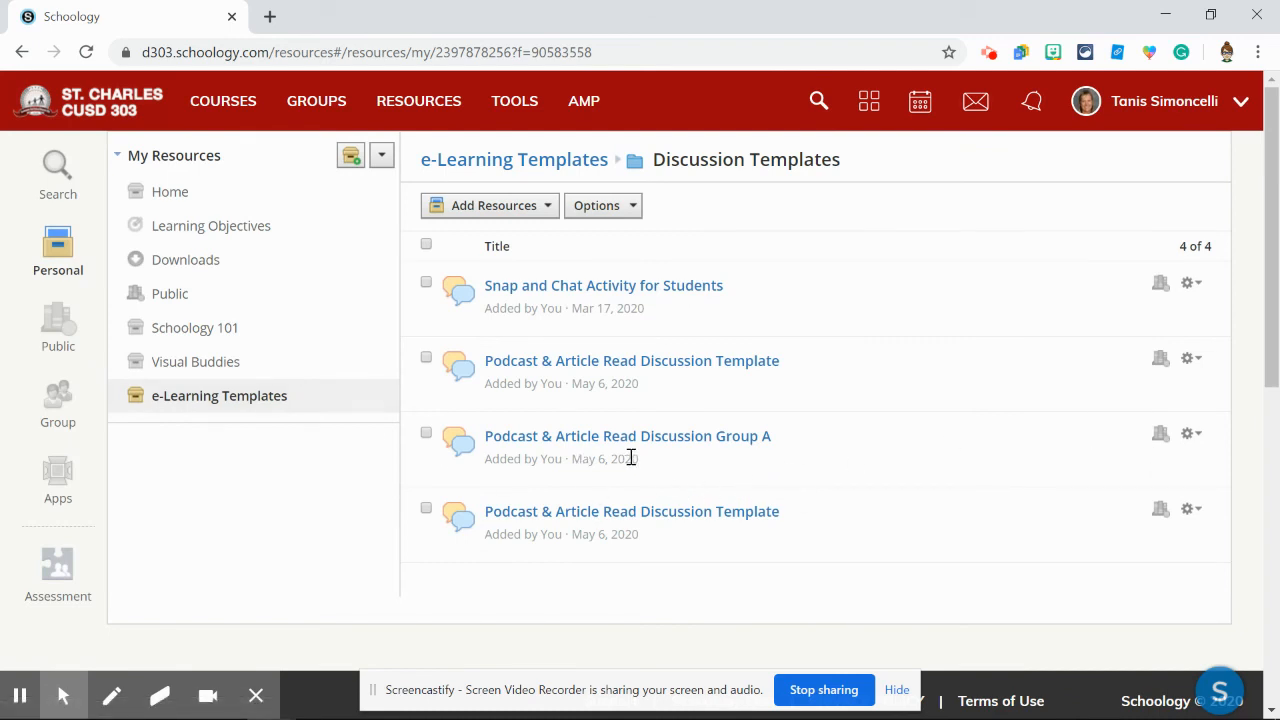
pyautogui.moveTo(658, 452)
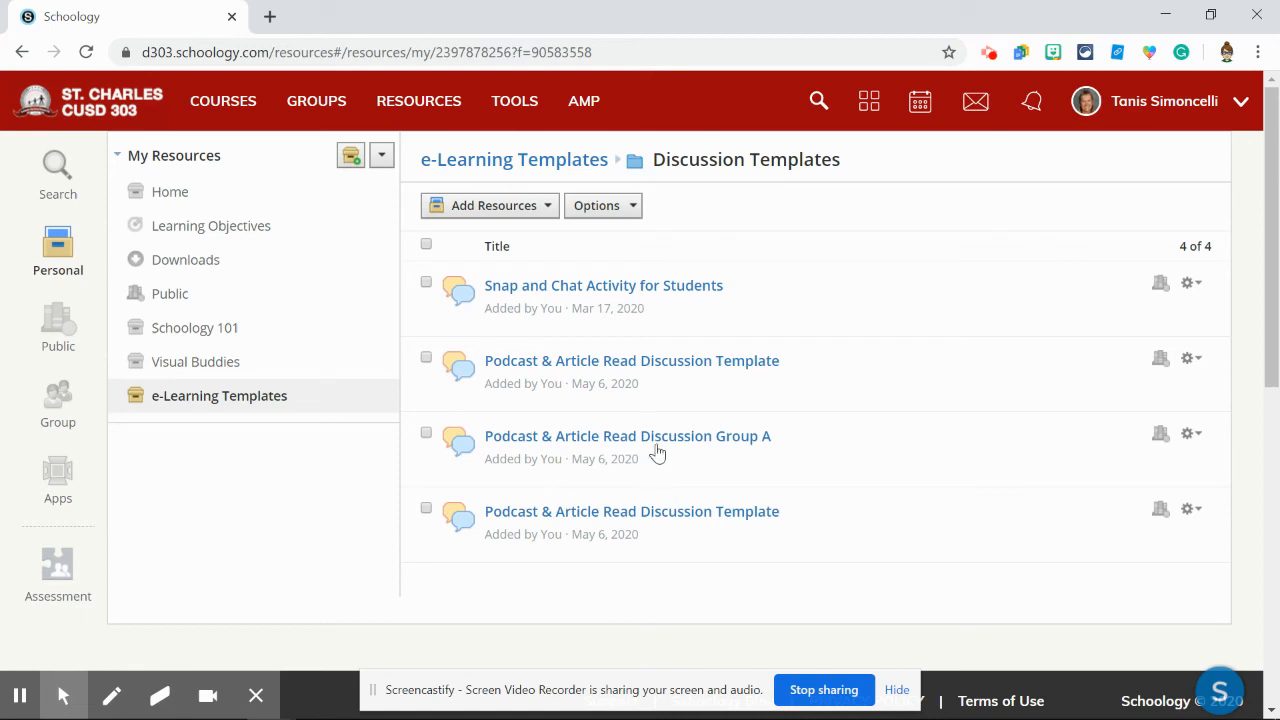